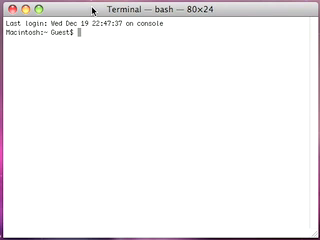
- Run pico ~/.bashrc to open the shell config file in the editor
{"action": "type", "text": ":ico"}
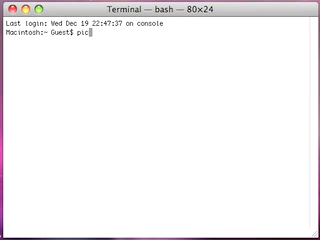
{"action": "type", "text": "co ~"}
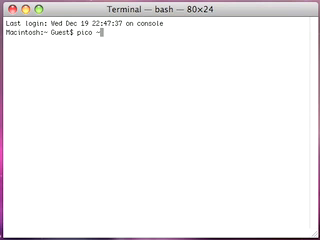
{"action": "type", "text": "/"}
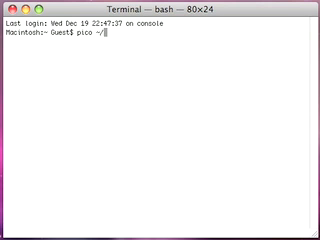
{"action": "type", "text": ".bd"}
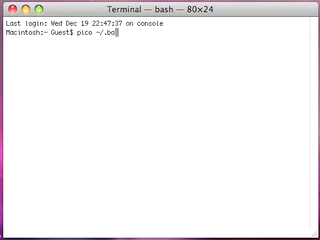
{"action": "type", "text": "ashrc"}
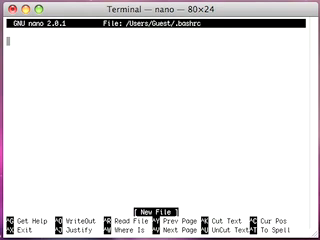
- Add the line alias ka="killall" to .bashrc and save it on exit with Ctrl+X
{"action": "type", "text": "oli"}
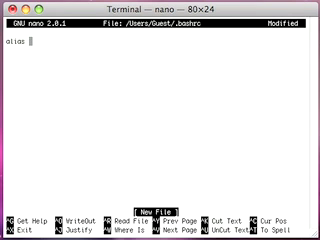
{"action": "type", "text": "ka"}
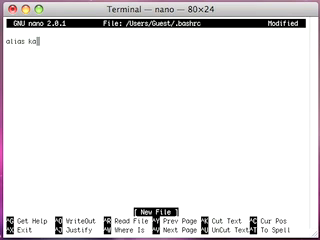
{"action": "type", "text": "="}
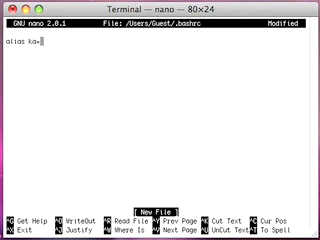
{"action": "type", "text": "\"killall"}
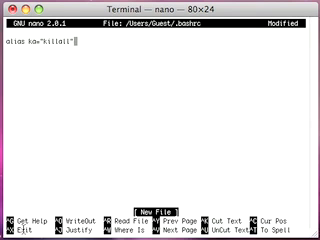
{"action": "key", "text": "ctrl+x"}
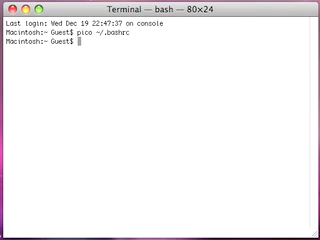
- Run source ~/.bashrc to load the alias, then start ka Dock to restart the Dock
{"action": "type", "text": "source"}
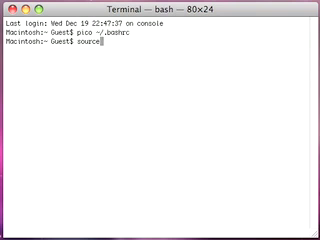
{"action": "type", "text": "~"}
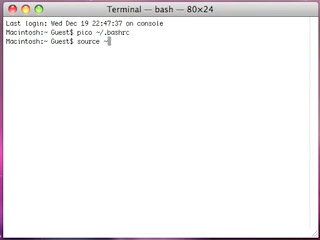
{"action": "type", "text": "~/"}
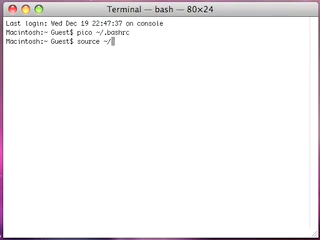
{"action": "type", "text": "bash"}
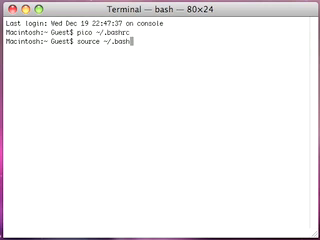
{"action": "type", "text": "rc"}
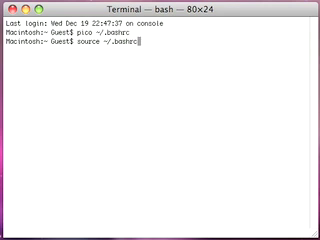
{"action": "key", "text": "Return"}
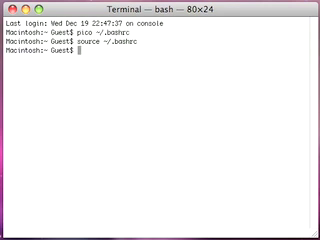
{"action": "type", "text": "ka Dock"}
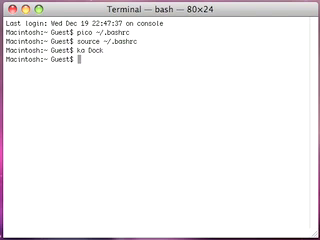
{"action": "mouse_move", "coordinate": [160, 180]}
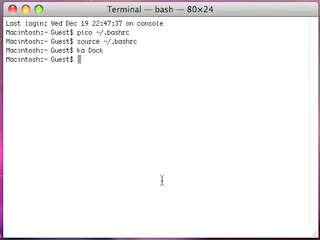